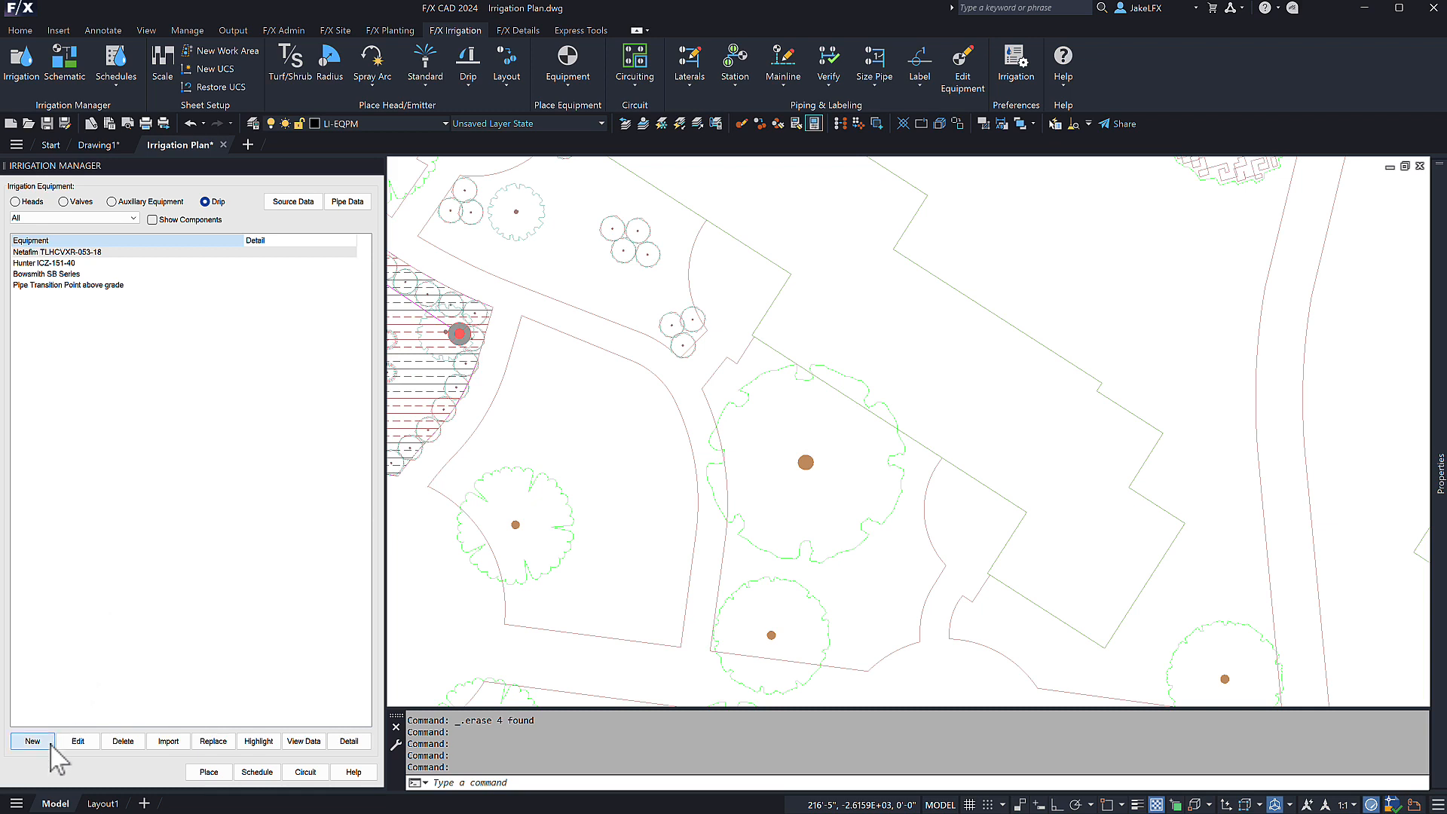
# Start a new Drip Ring equipment entry and pick Landscape Products as its manufacturer
pyautogui.click(31, 740)
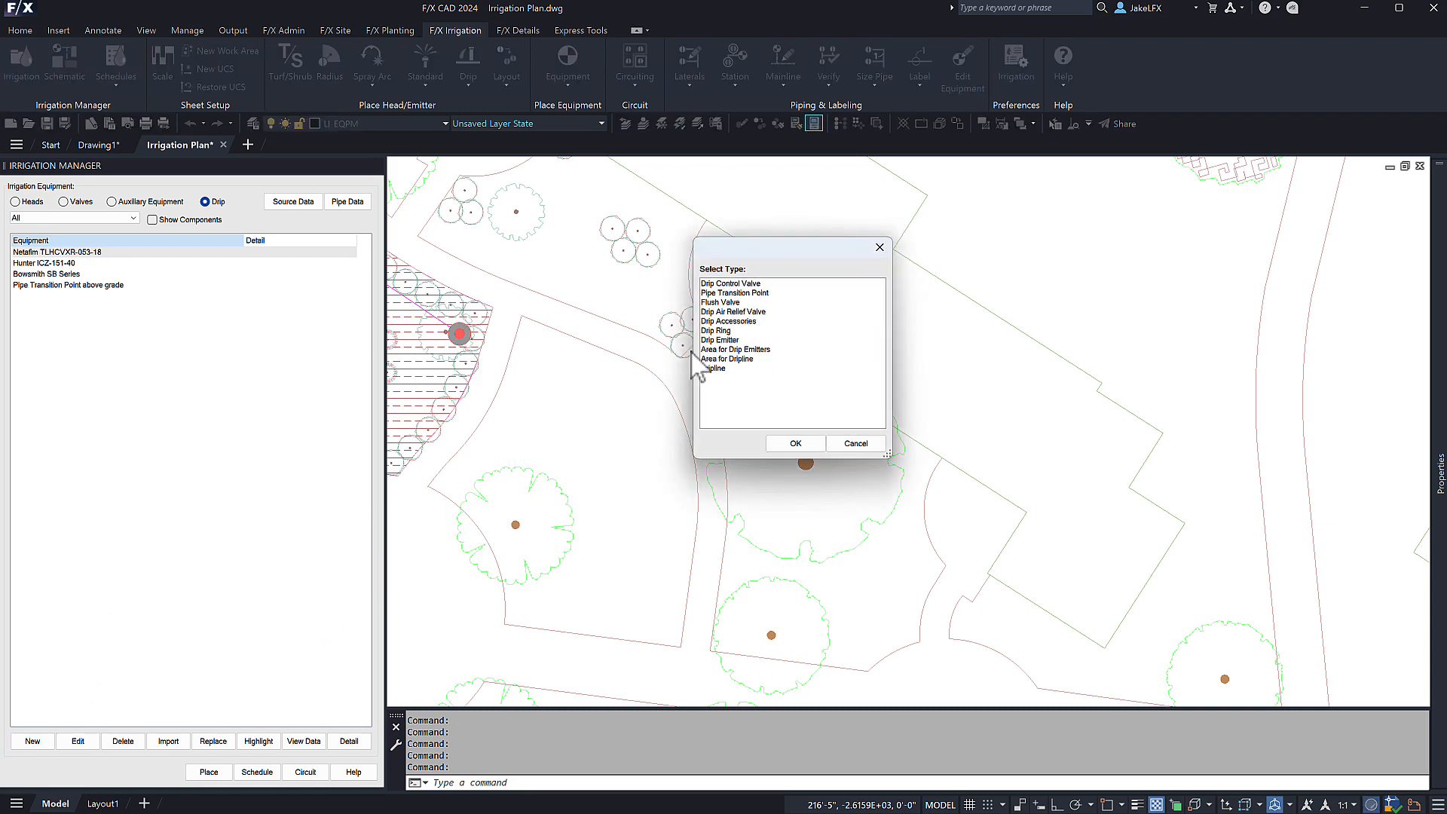
pyautogui.click(794, 443)
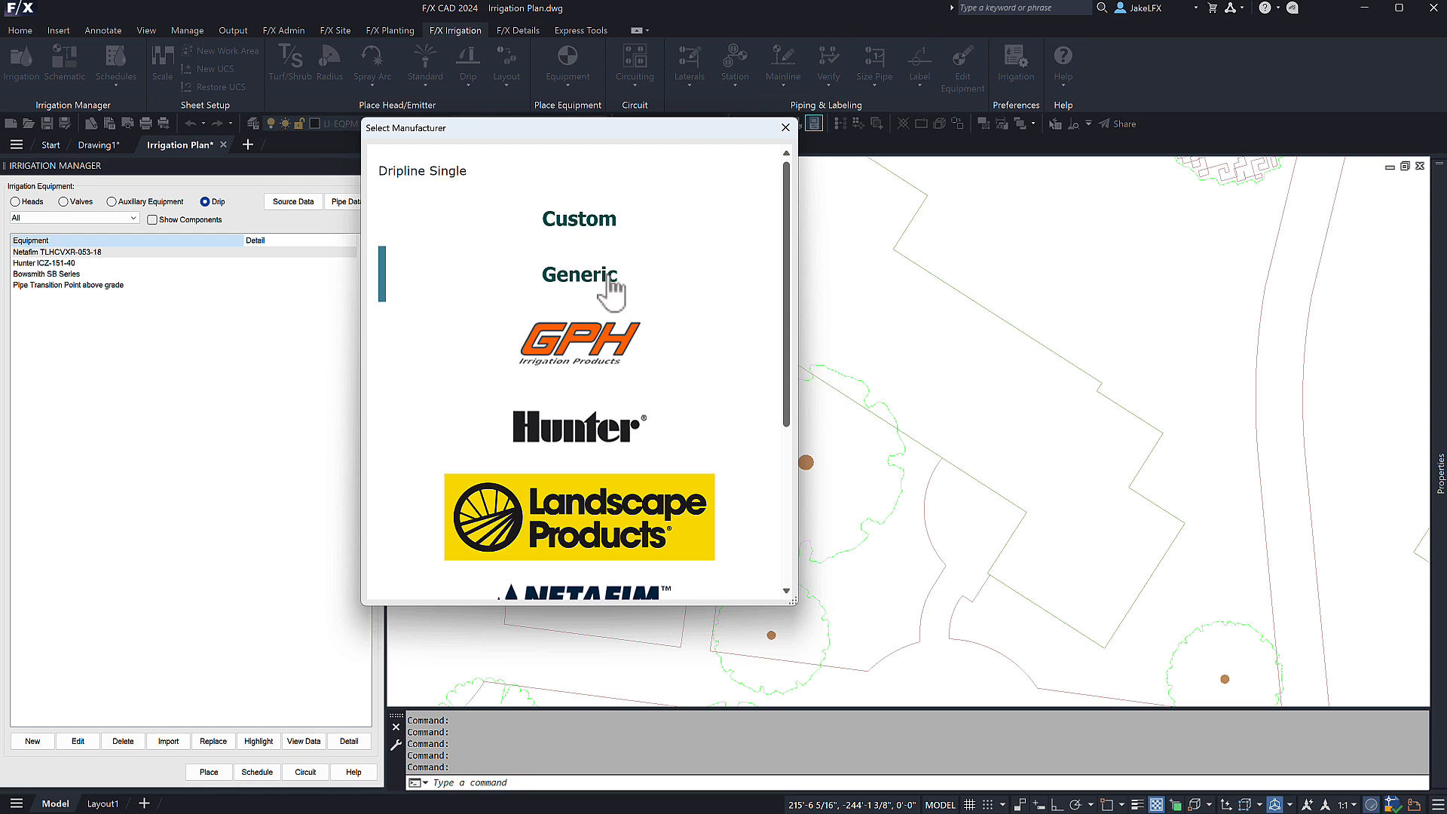
pyautogui.scroll(-3)
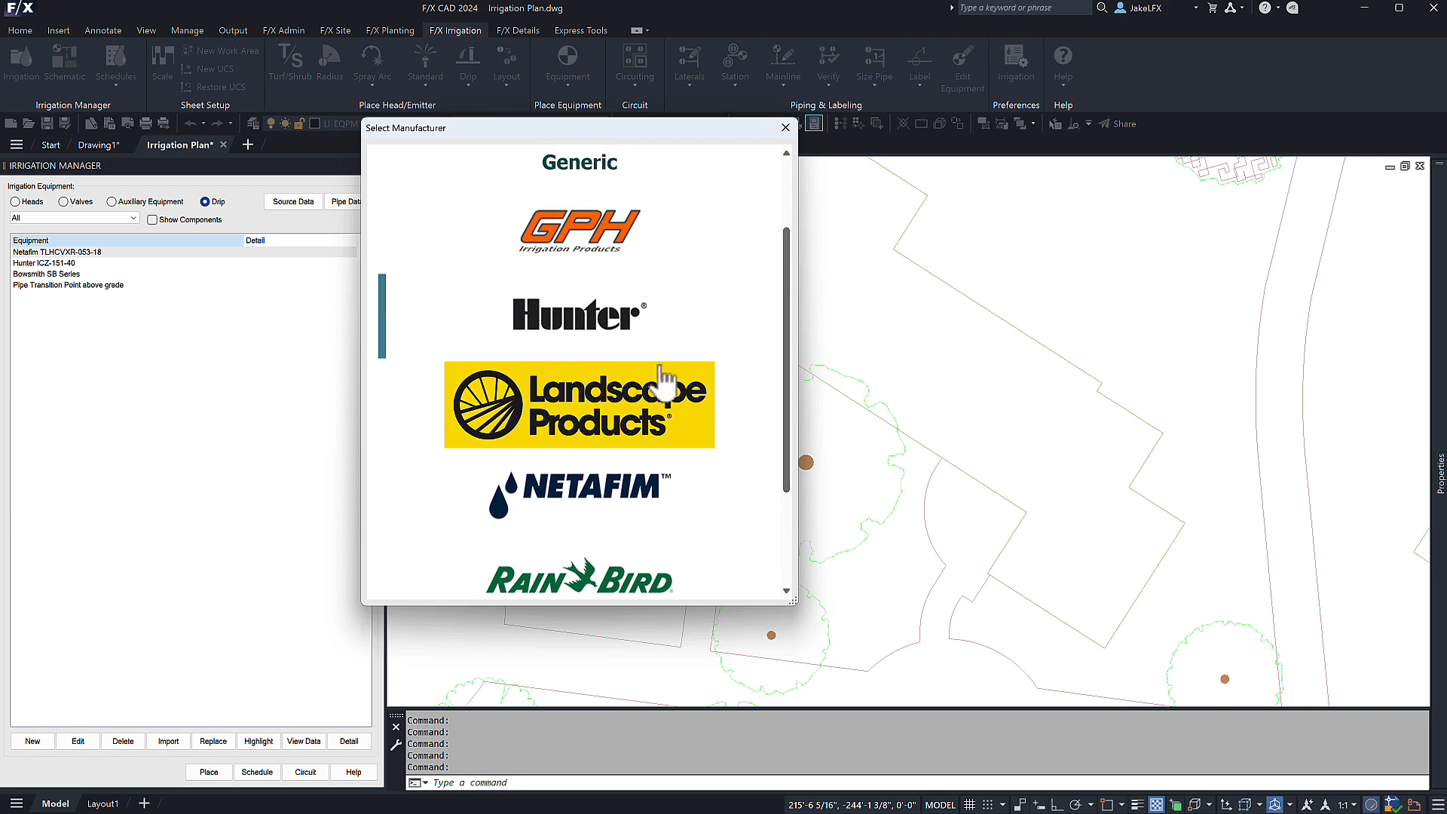
pyautogui.click(577, 404)
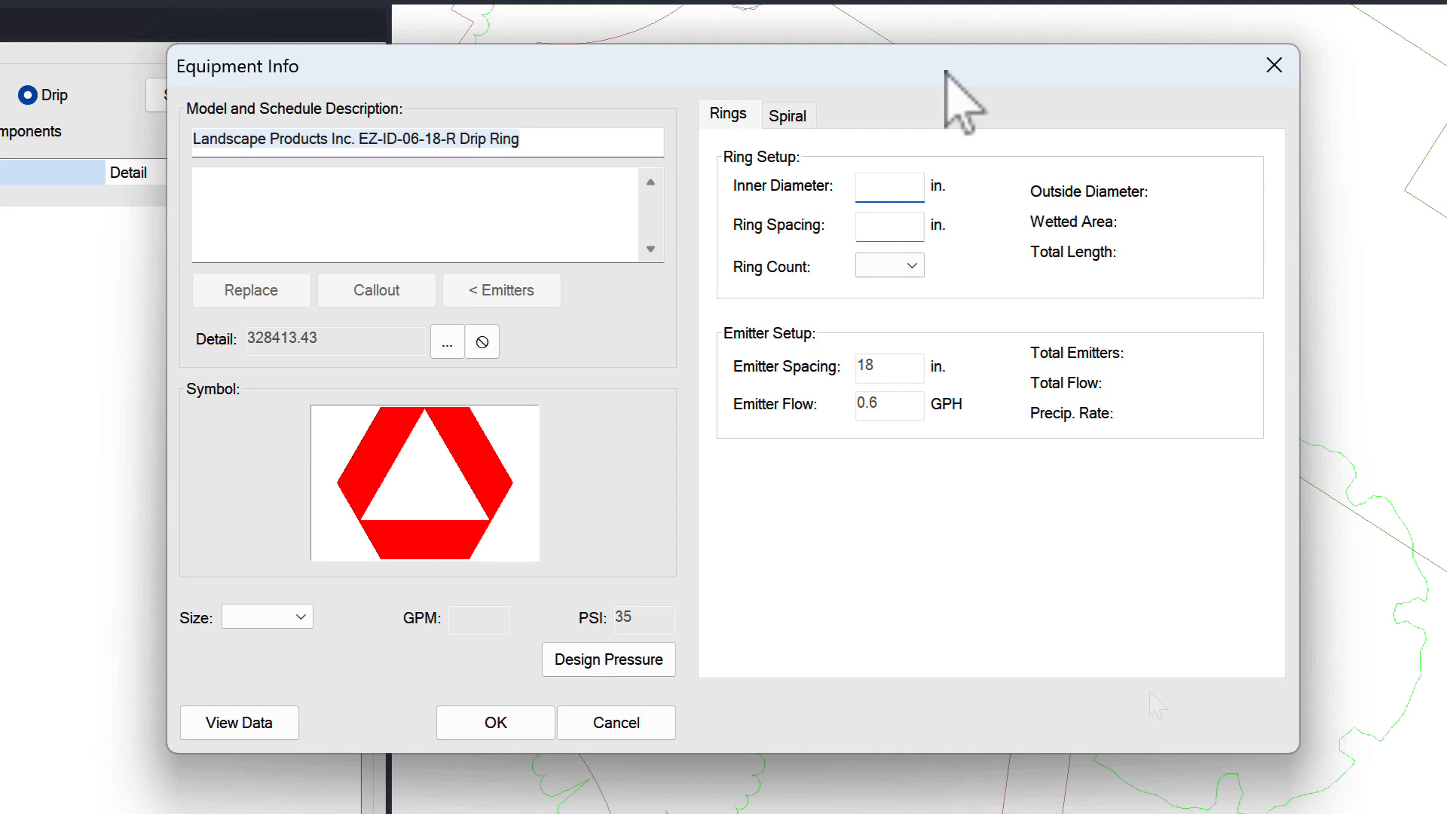
# Give the EZ-ID ring a 24 in. inner diameter and 18 in. ring spacing, then choose its ring count
pyautogui.write('24')
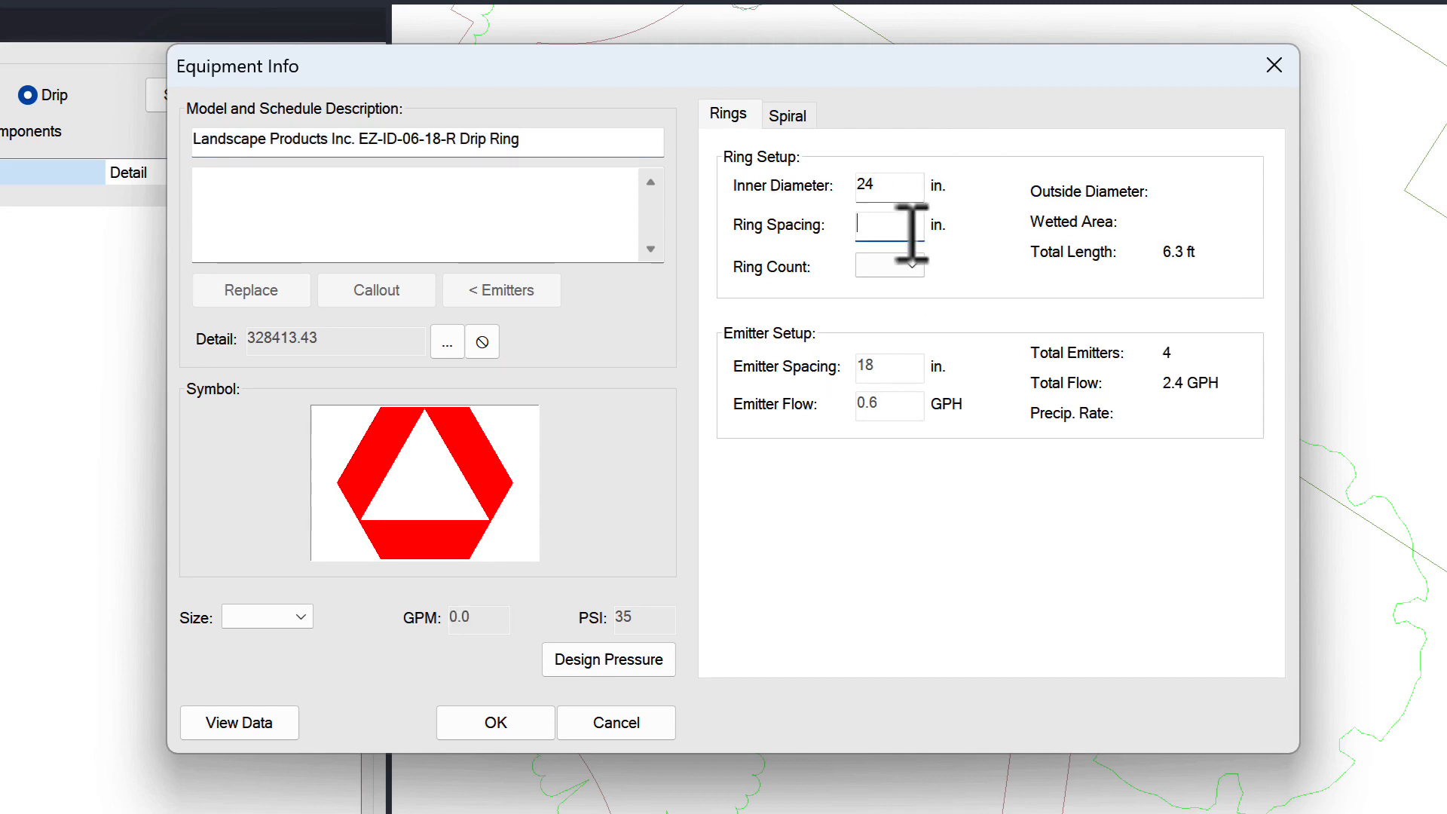
pyautogui.write('18')
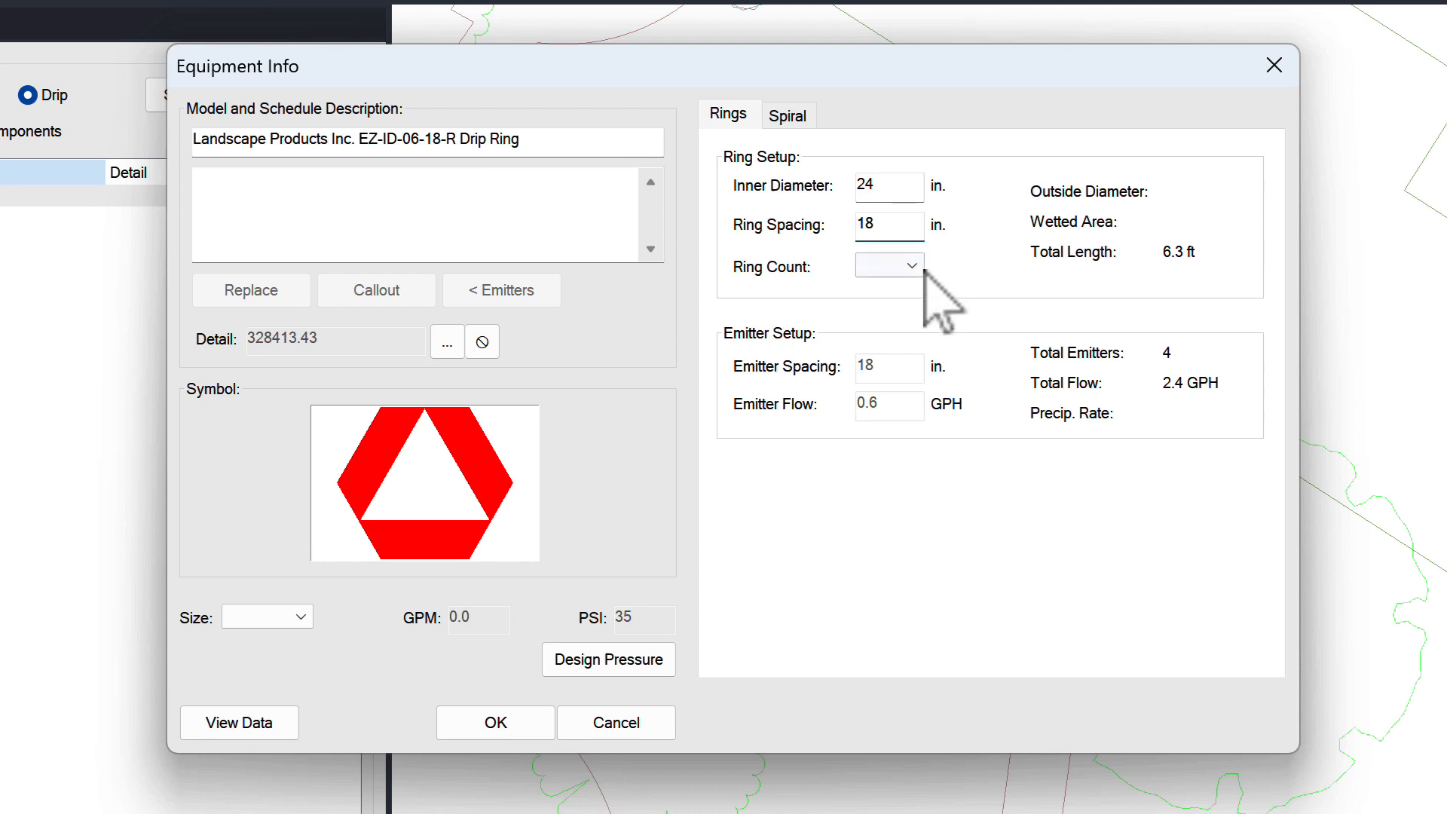
pyautogui.click(886, 266)
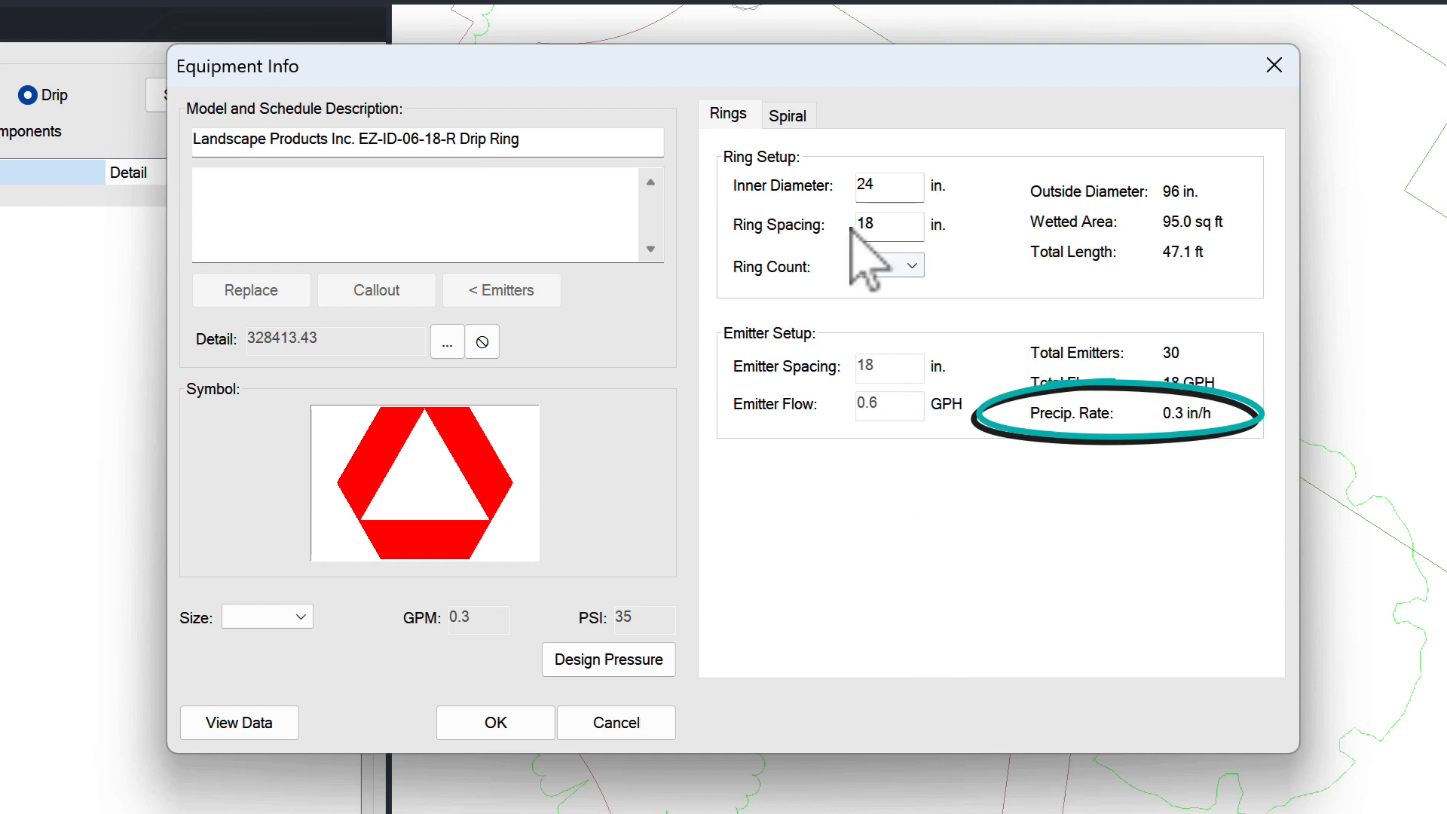
# Adjust the spiral emitter count with the slider and field, ending near 43 emitters
pyautogui.click(789, 115)
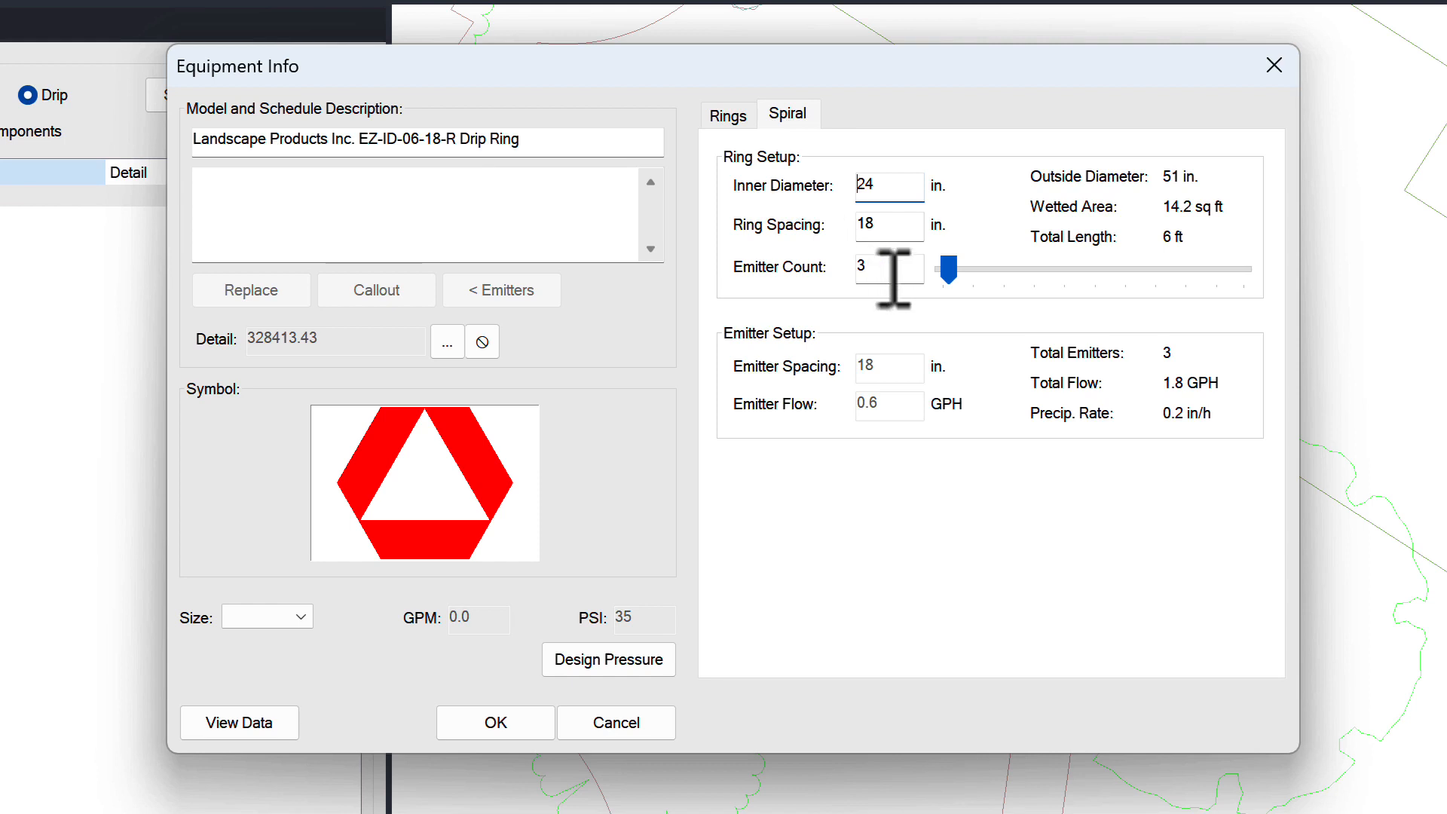
pyautogui.moveTo(948, 269); pyautogui.dragTo(1125, 270)
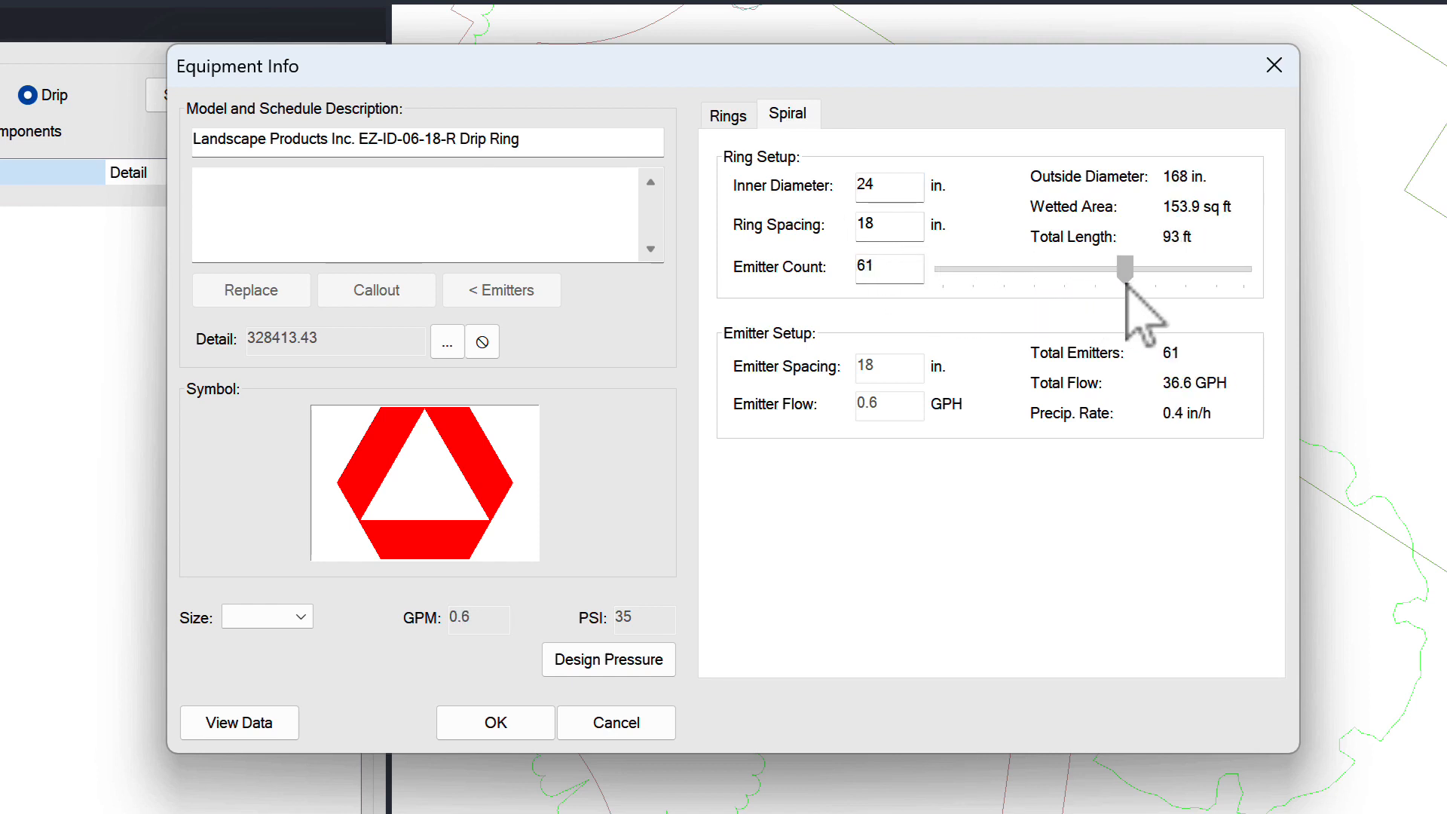
pyautogui.moveTo(1124, 269); pyautogui.dragTo(1060, 268)
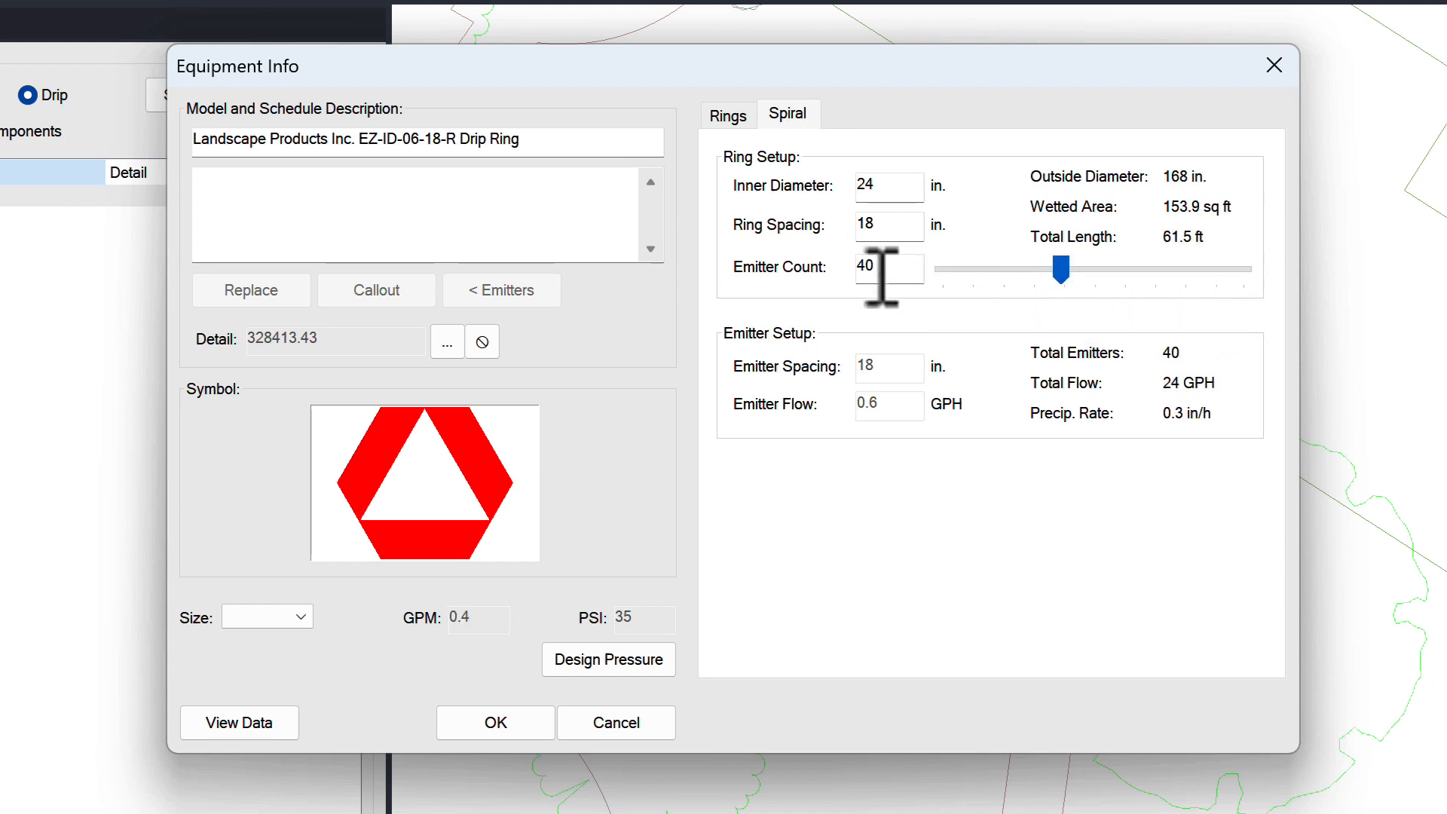
pyautogui.write('65')
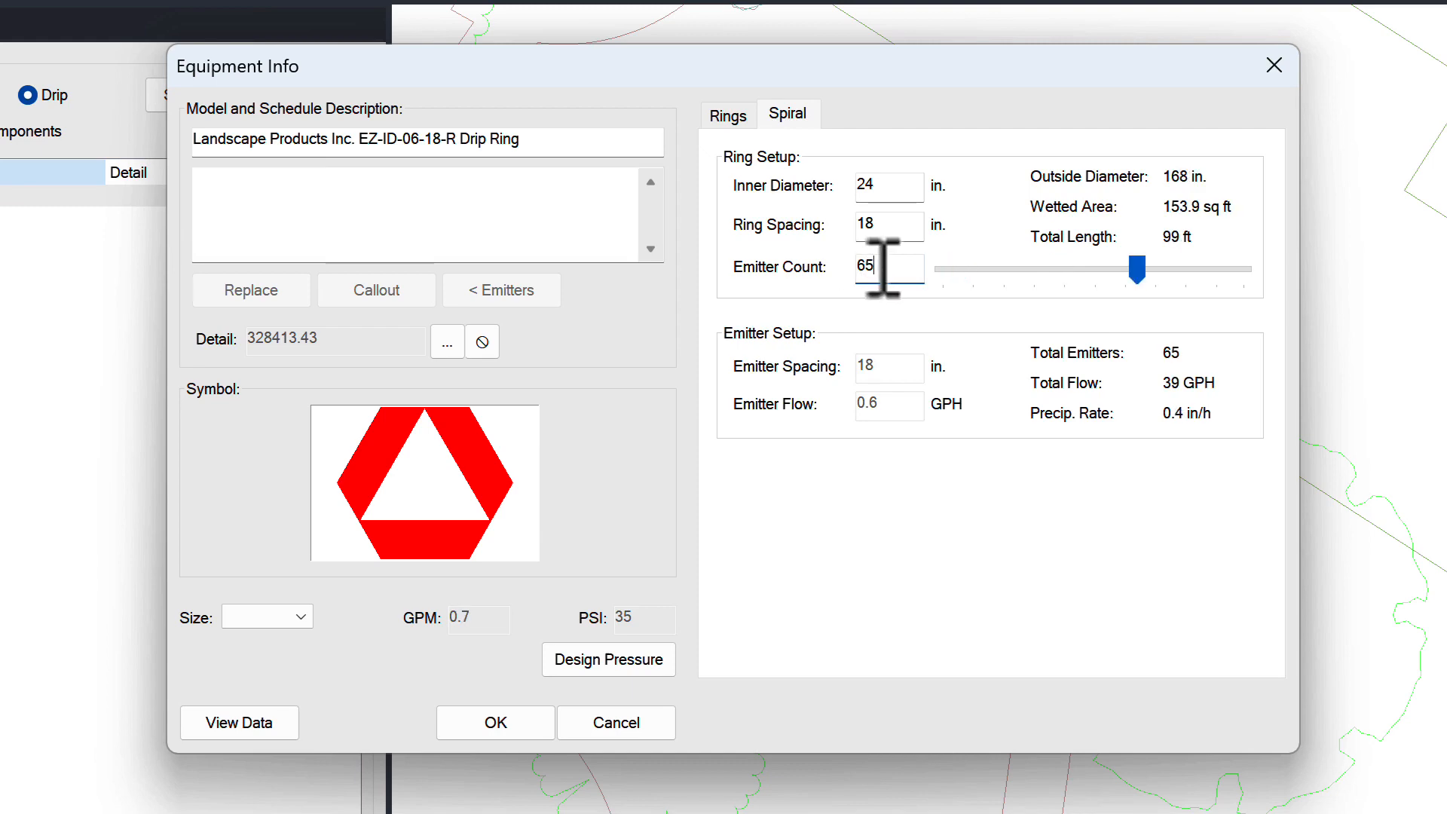
pyautogui.moveTo(1137, 269); pyautogui.dragTo(1071, 268)
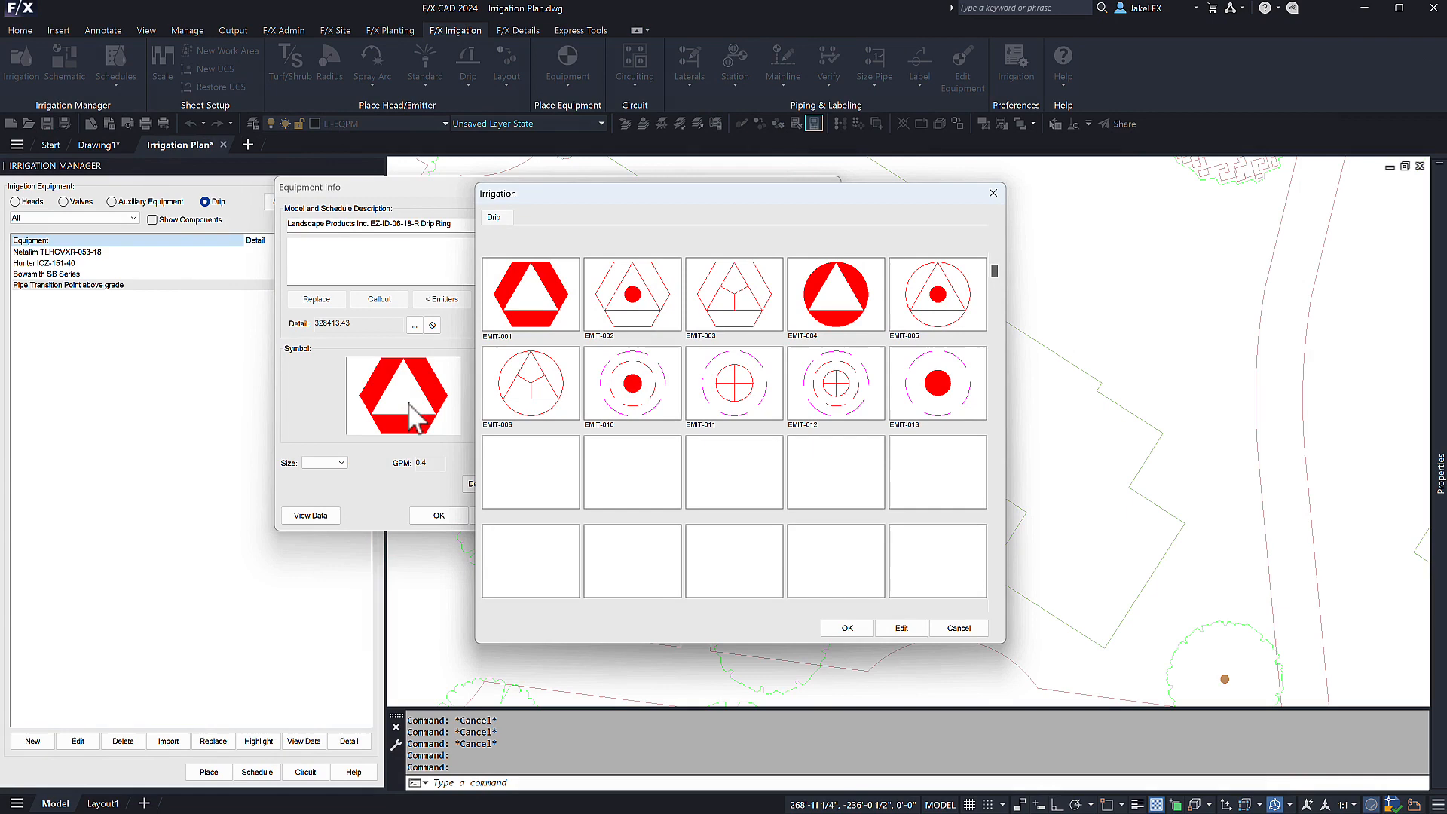
# Go to the drip ring's symbol library to browse the graphics symbol files
pyautogui.click(833, 383)
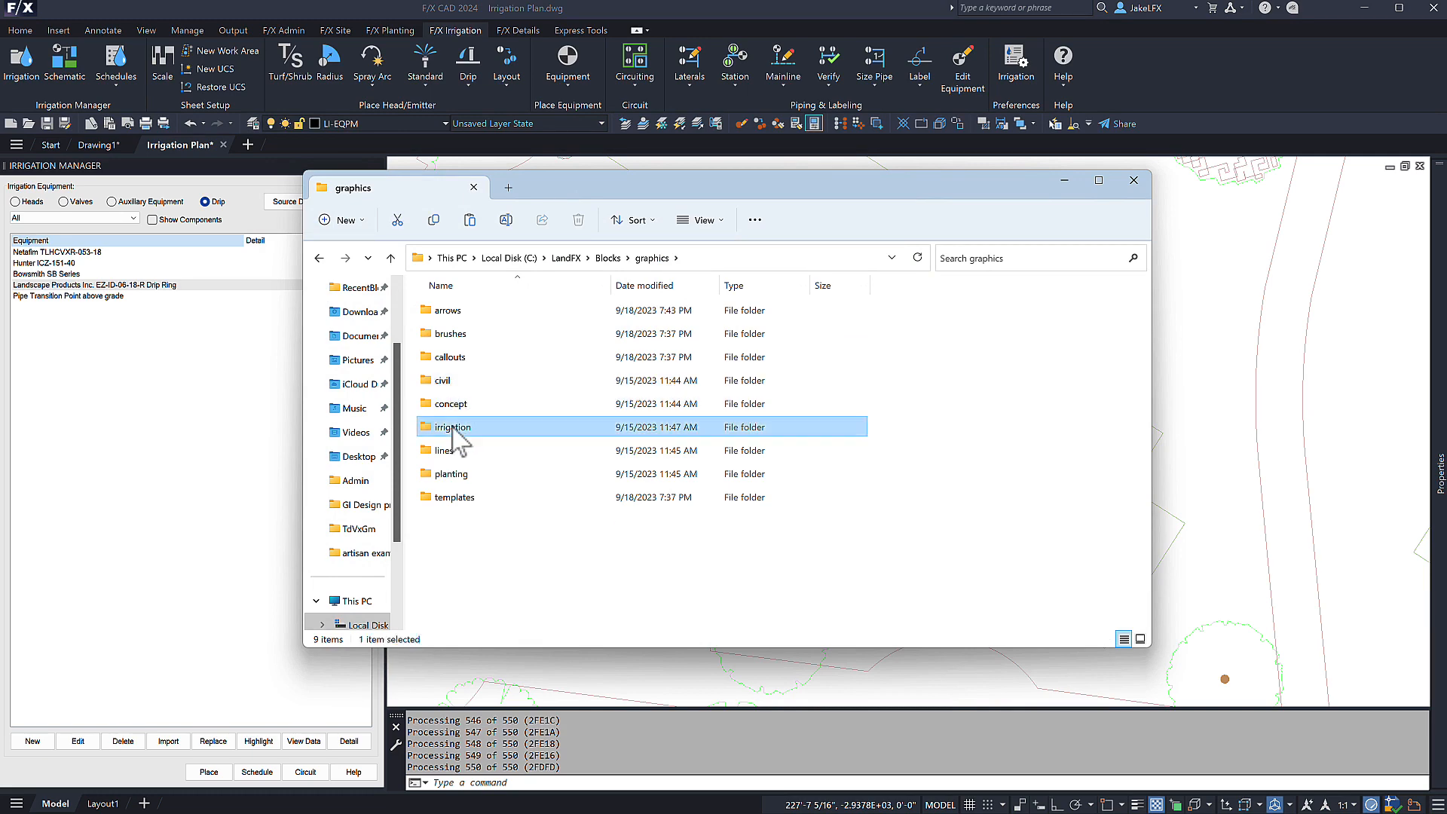
# Browse into the irrigation graphics folder and load a drip emitter symbol file for the spiral symbol
pyautogui.doubleClick(450, 427)
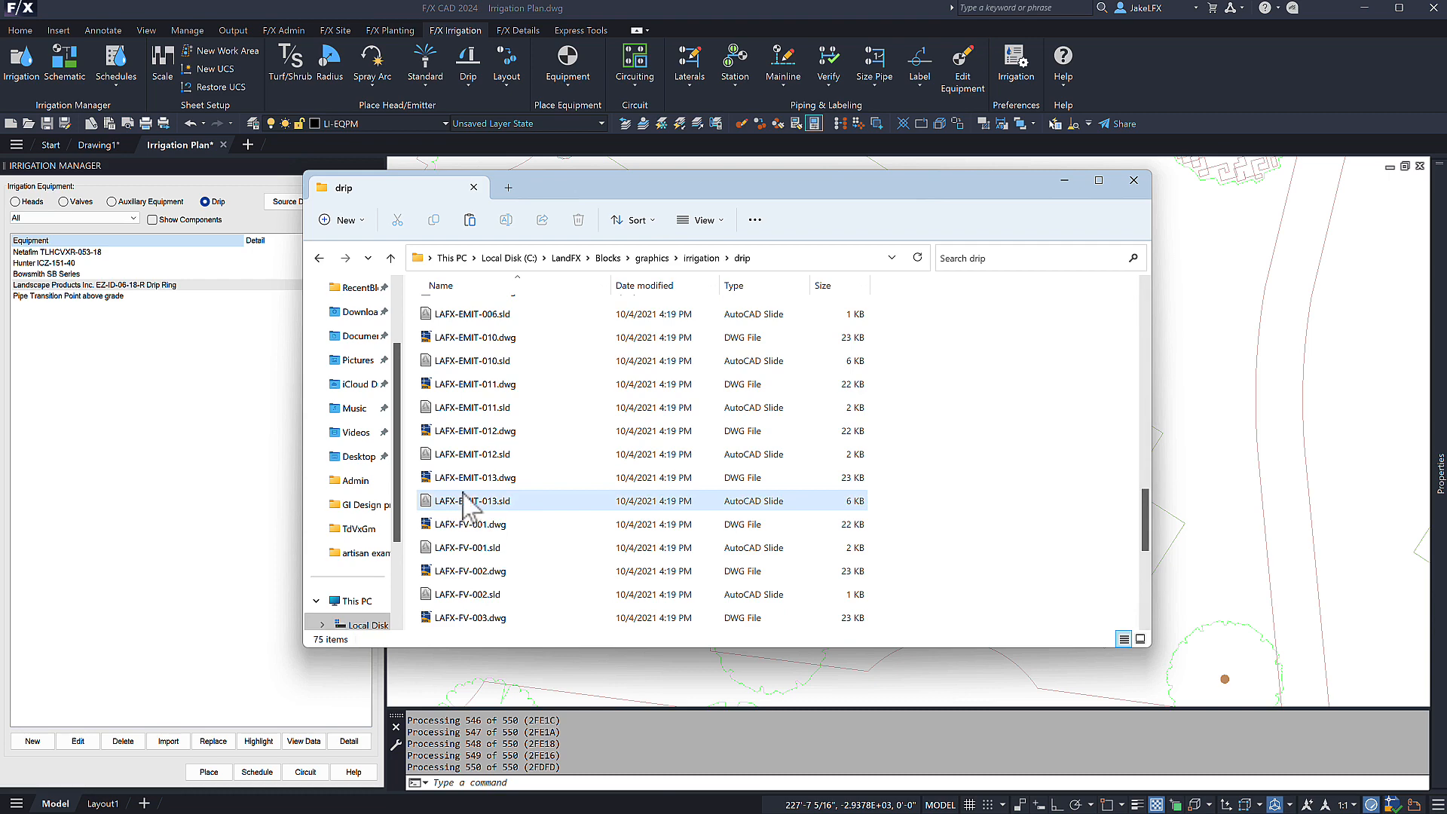
pyautogui.doubleClick(480, 500)
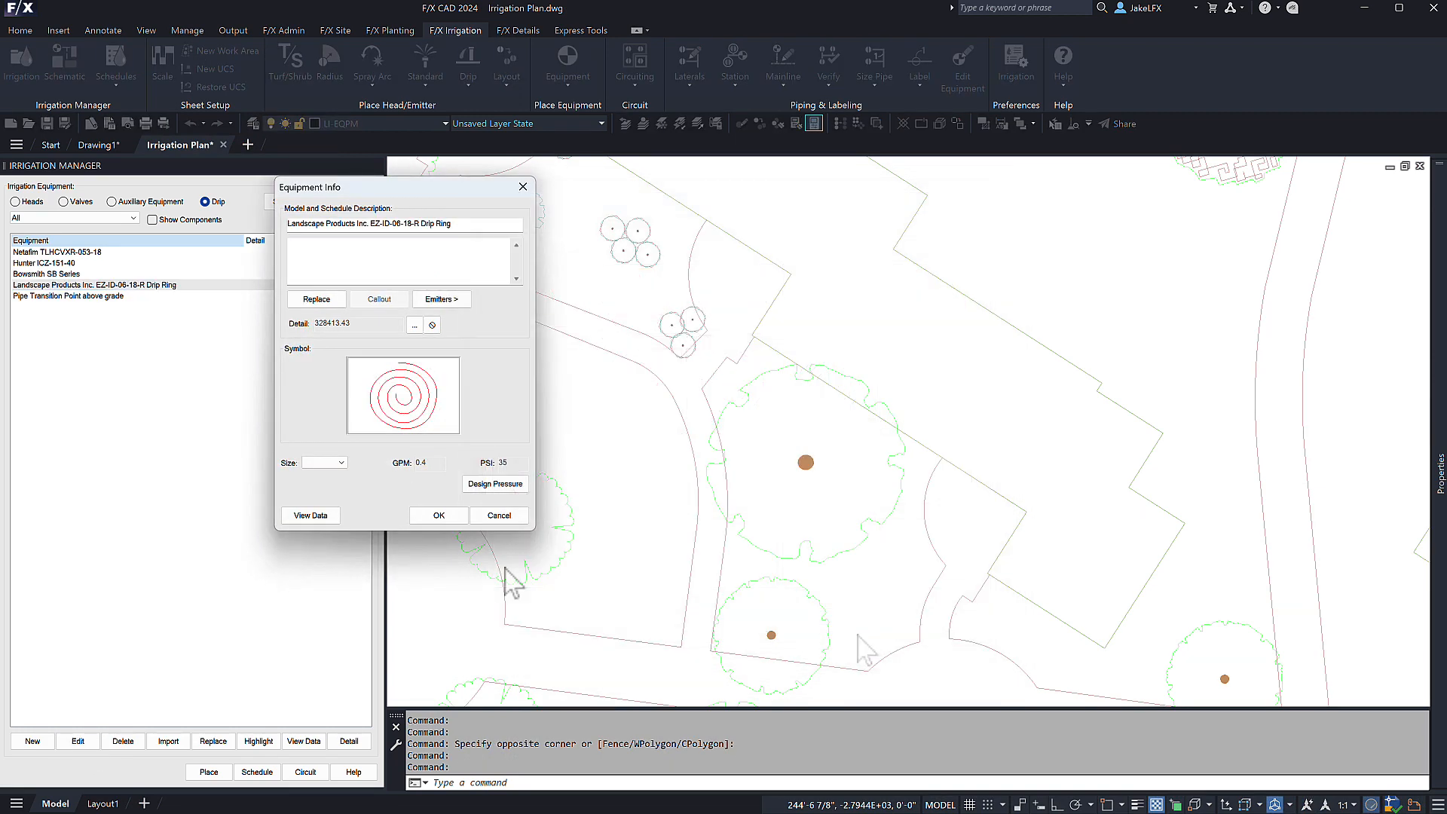
# Add 'shall be 66 ft' to the drip ring's spec description before placing it at a tree
pyautogui.click(441, 298)
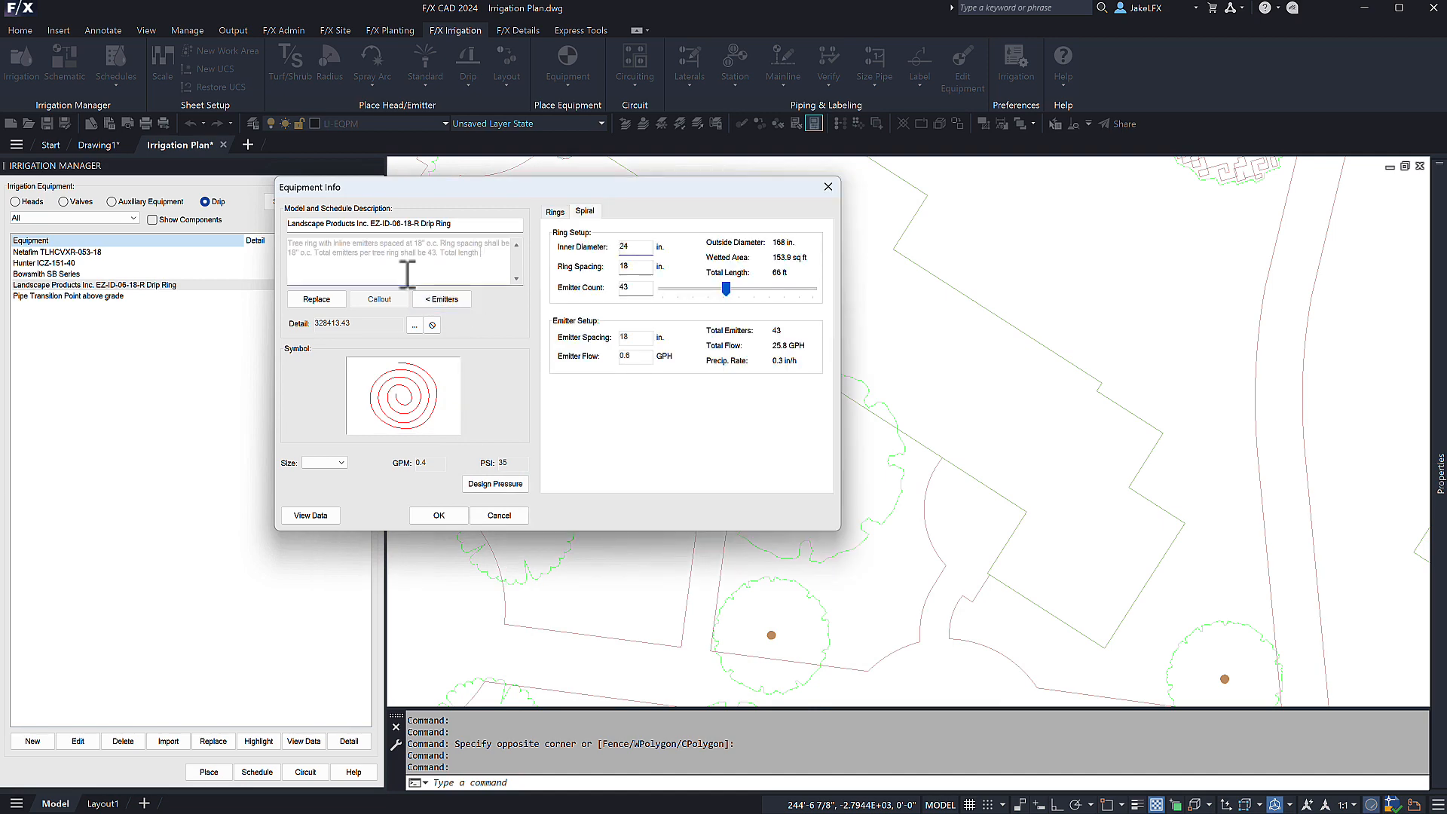
pyautogui.write('shall be 66 ft')
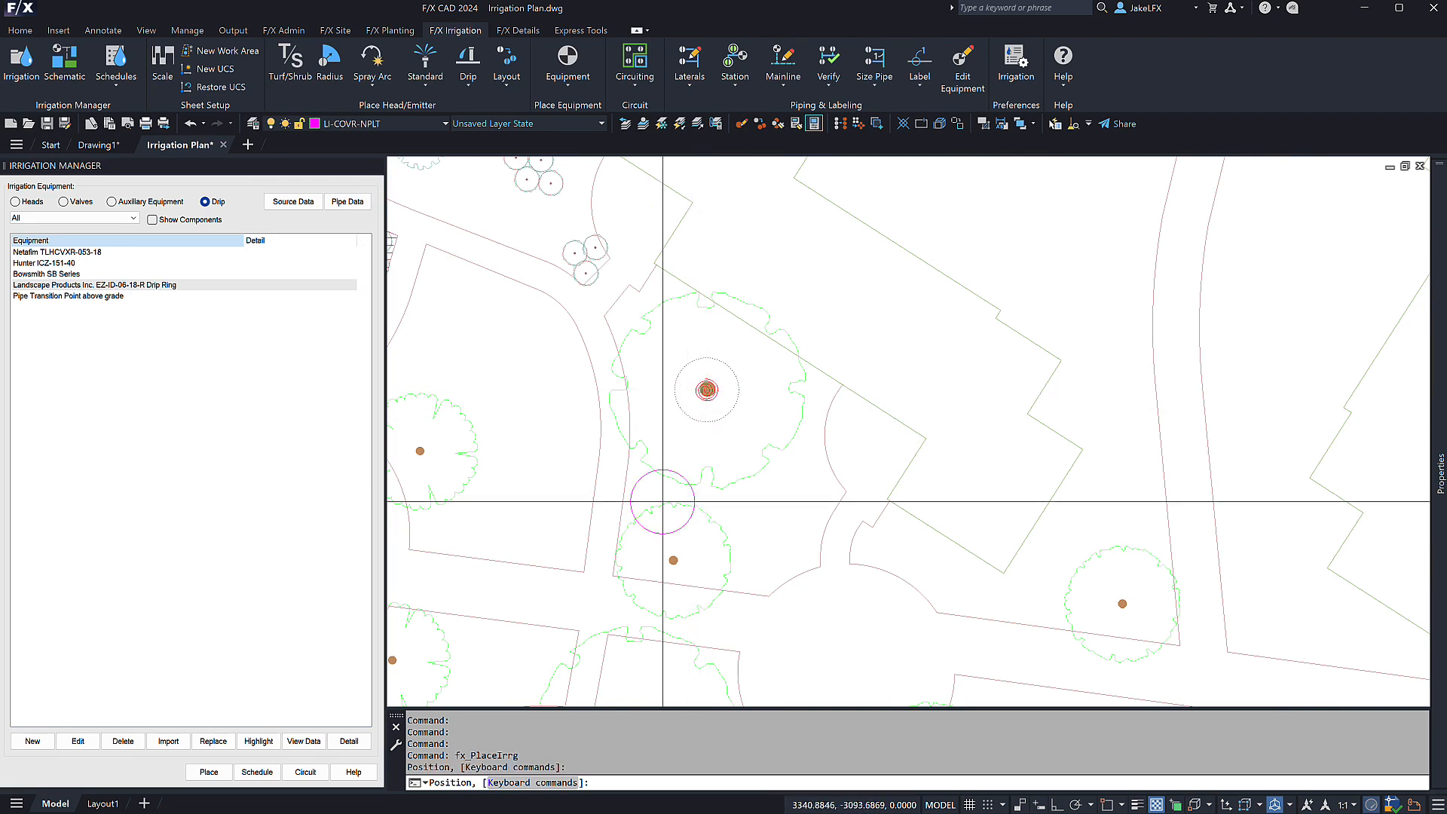
pyautogui.moveTo(674, 559)
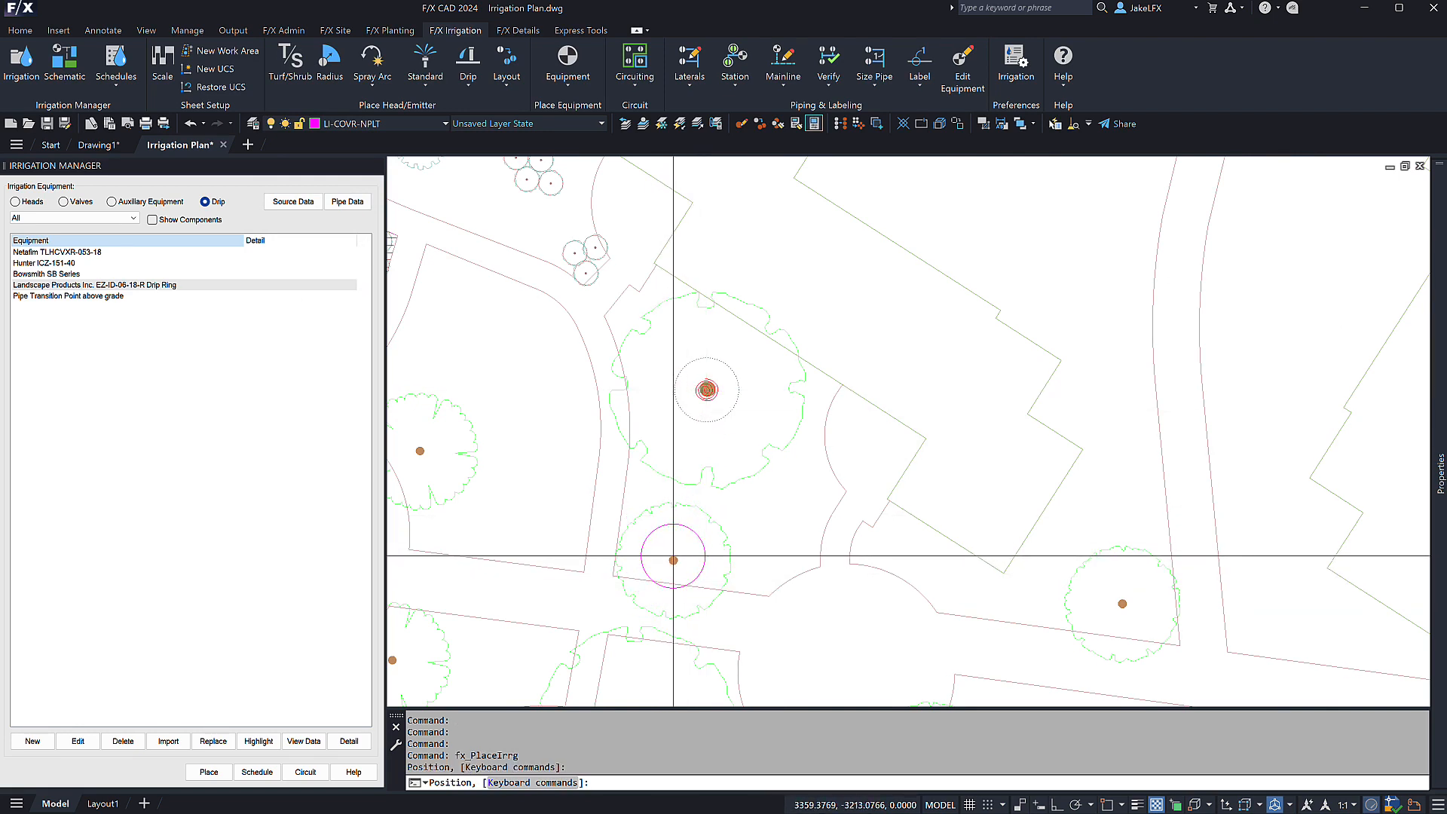